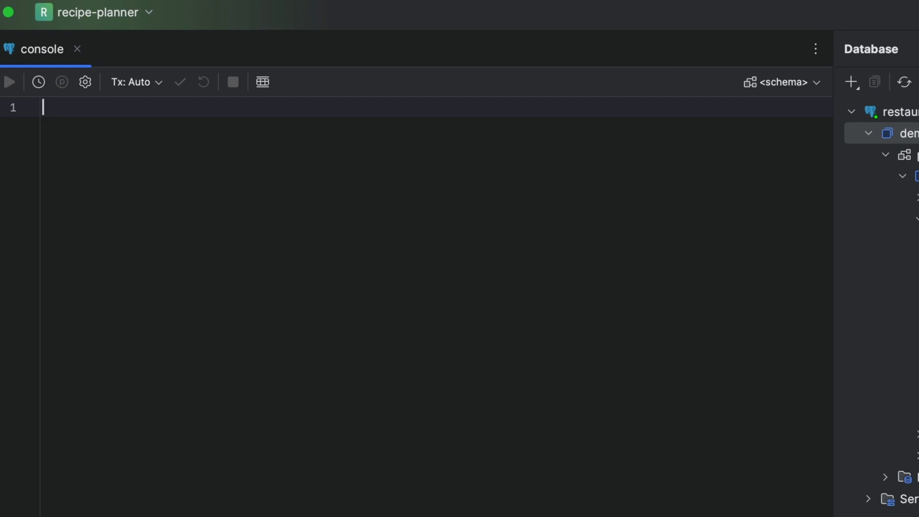
Step: Query the first 10 rows of the recipes table with SELECT * FROM recipes LIMIT 10
{"action": "type", "text": "SELECT *"}
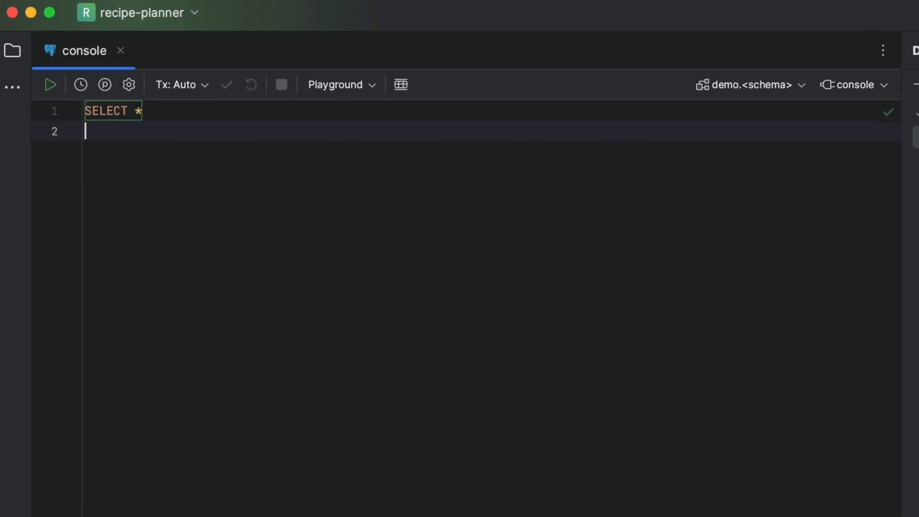
{"action": "type", "text": "FROM recipes"}
{"action": "type", "text": "LIMIT 10;"}
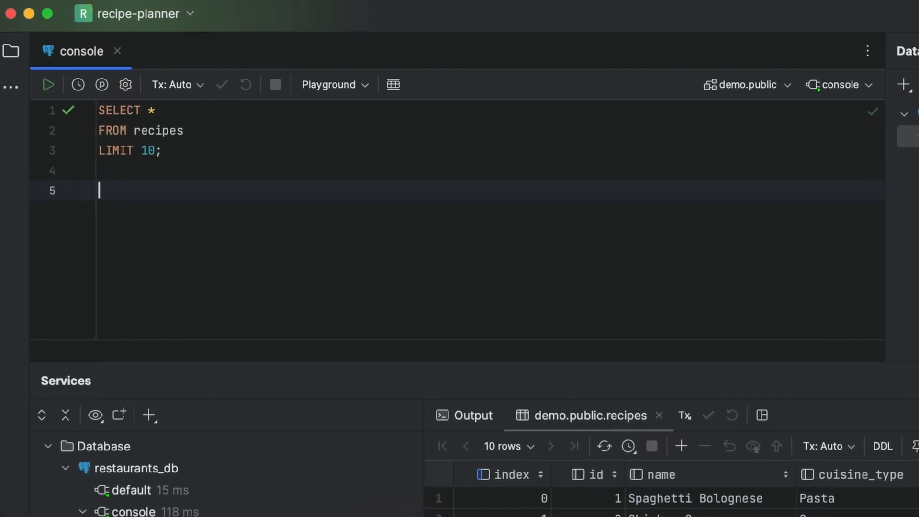
Step: Count recipes per cuisine_type, grouped and ordered by cuisine_type, then duplicate the query
{"action": "type", "text": "SELECT cuisine_type,"}
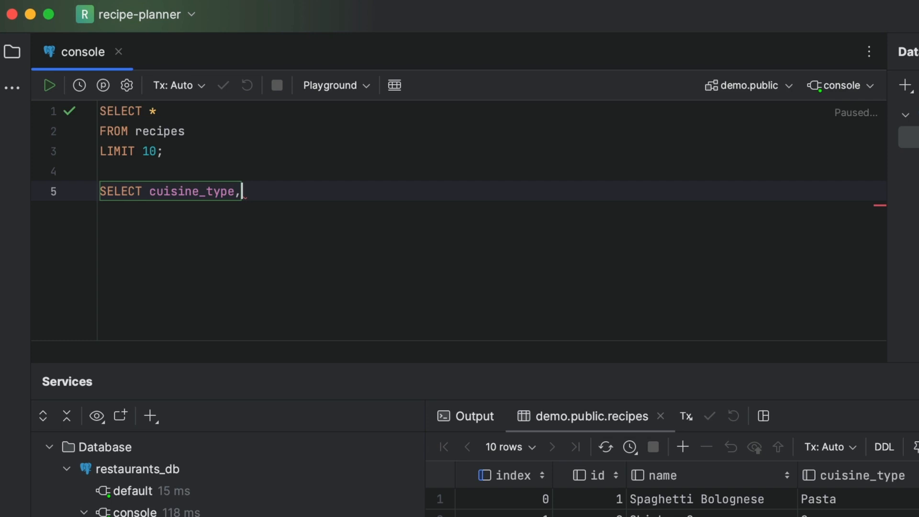
{"action": "type", "text": "COUNT(cuisine_type)"}
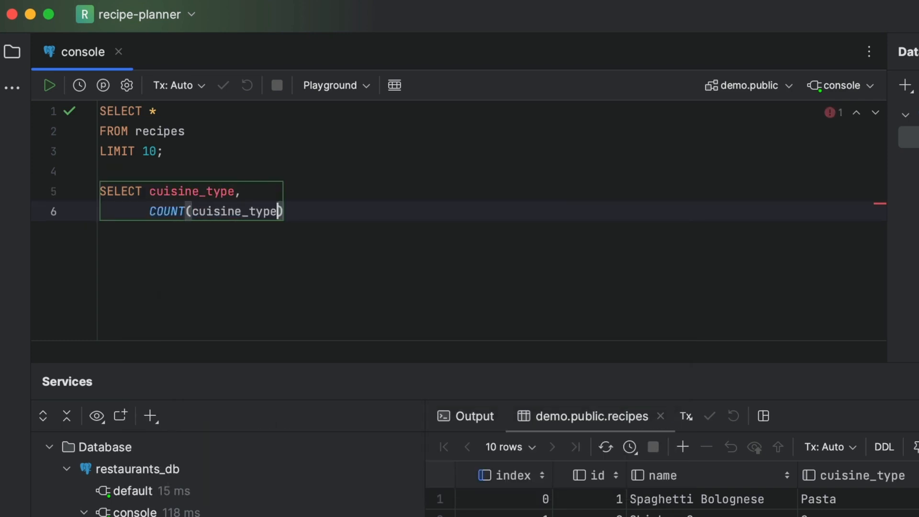
{"action": "type", "text": "FROM recipes"}
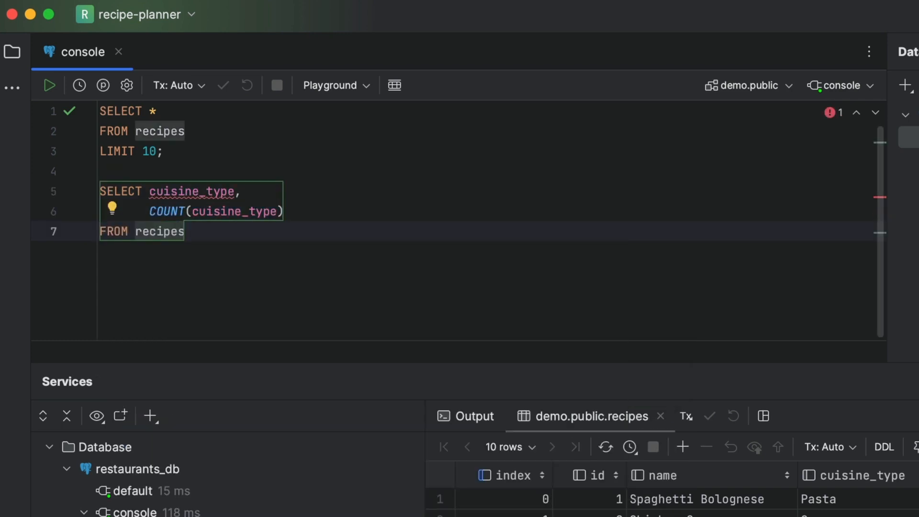
{"action": "type", "text": "GROUP BY cuisine_type"}
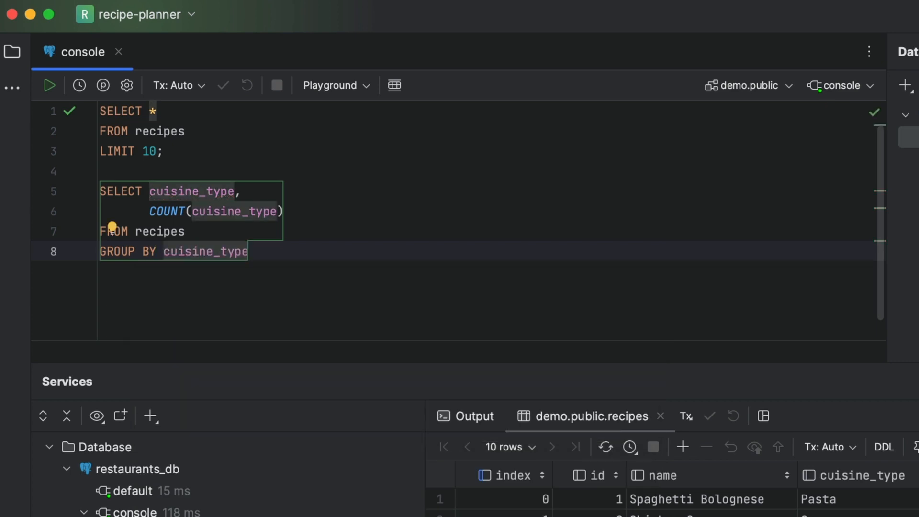
{"action": "type", "text": "ORDER BY cuisine_type;"}
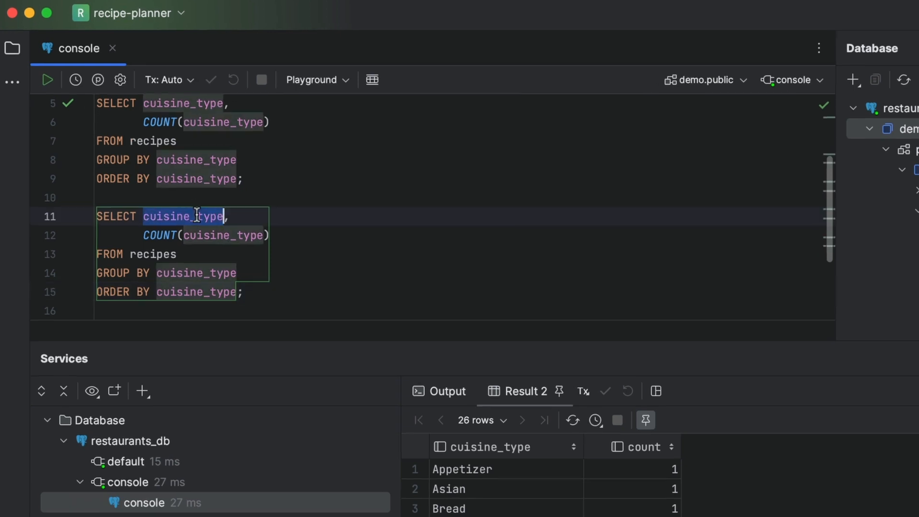
Step: Rename cuisine_type to category and recipes to ingredients, then clear the console
{"action": "type", "text": "category"}
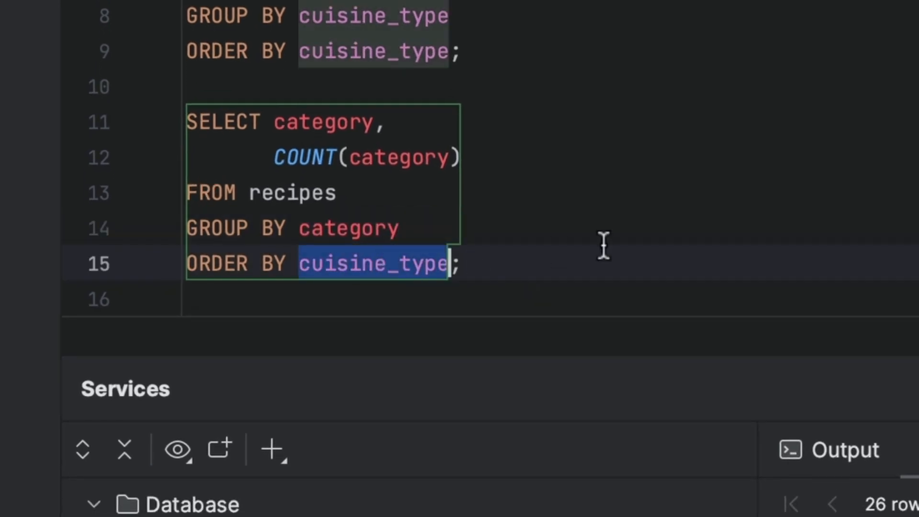
{"action": "type", "text": "ingredient"}
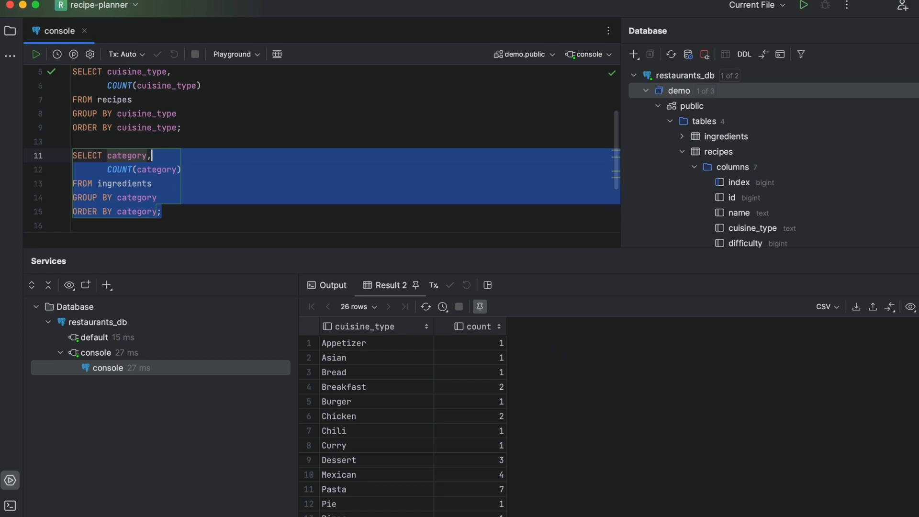
{"action": "left_click", "coordinate": [35, 57]}
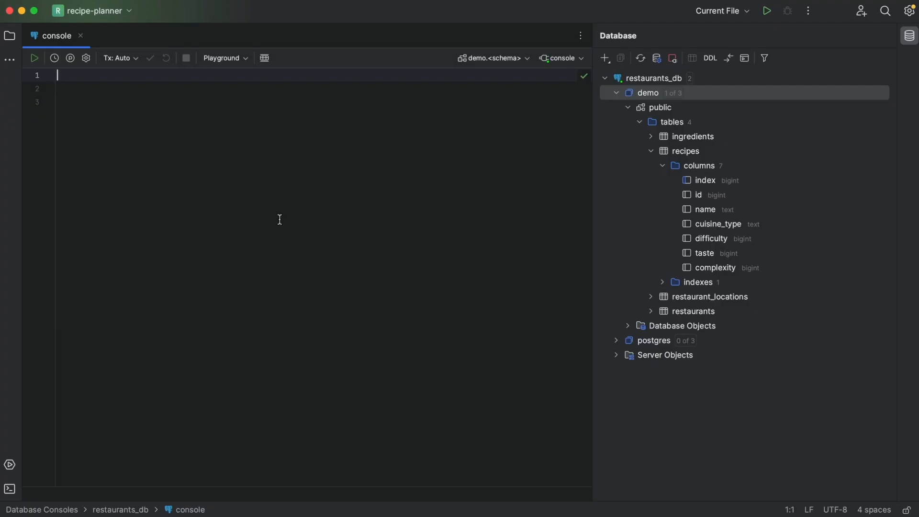
Step: Write SELECT * FROM restaurants and expand the star into all columns, adding opening_hour
{"action": "type", "text": "SELECT *"}
{"action": "type", "text": "FROM"}
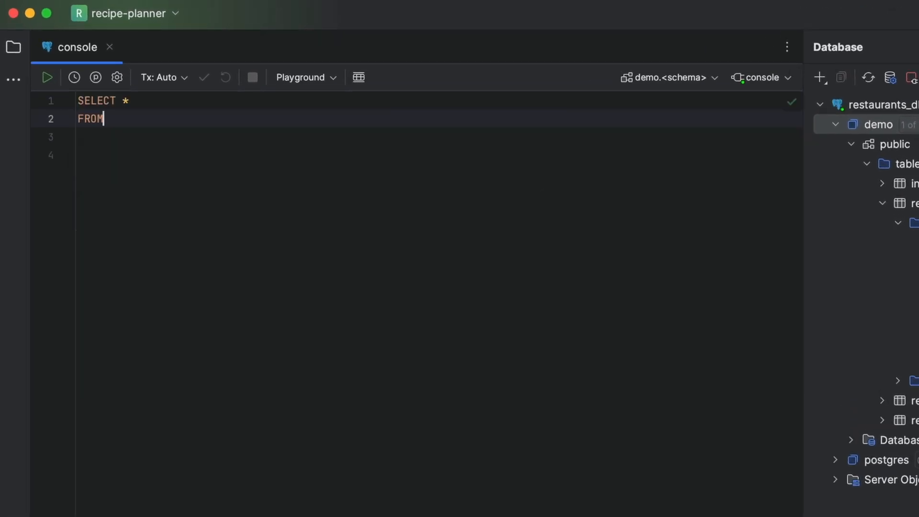
{"action": "type", "text": "restaurants"}
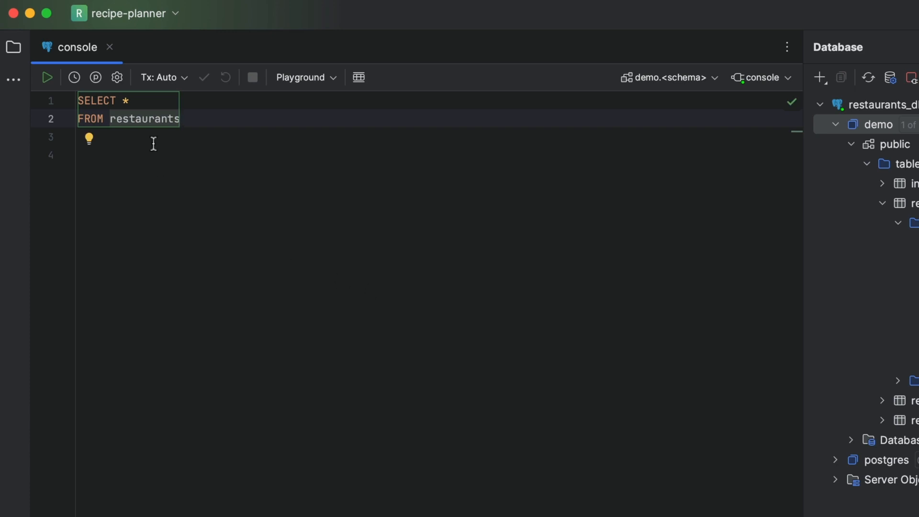
{"action": "left_click", "coordinate": [88, 139]}
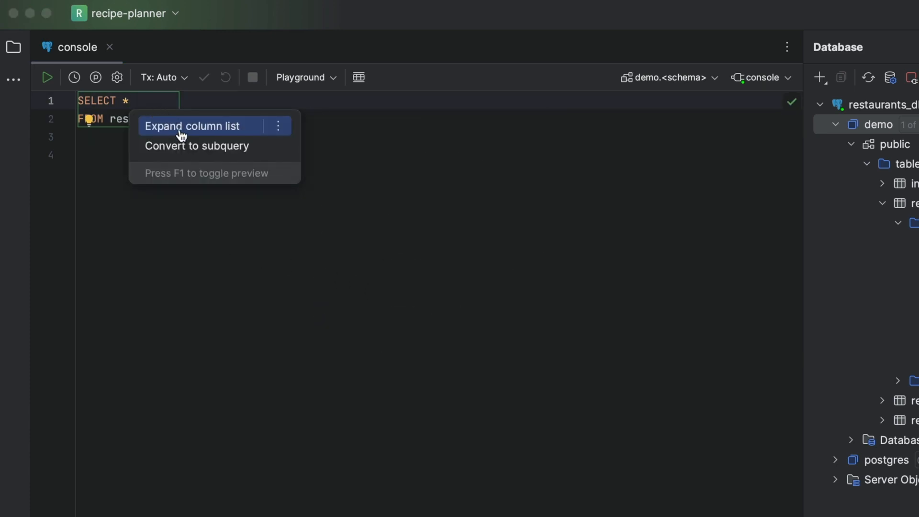
{"action": "left_click", "coordinate": [192, 126]}
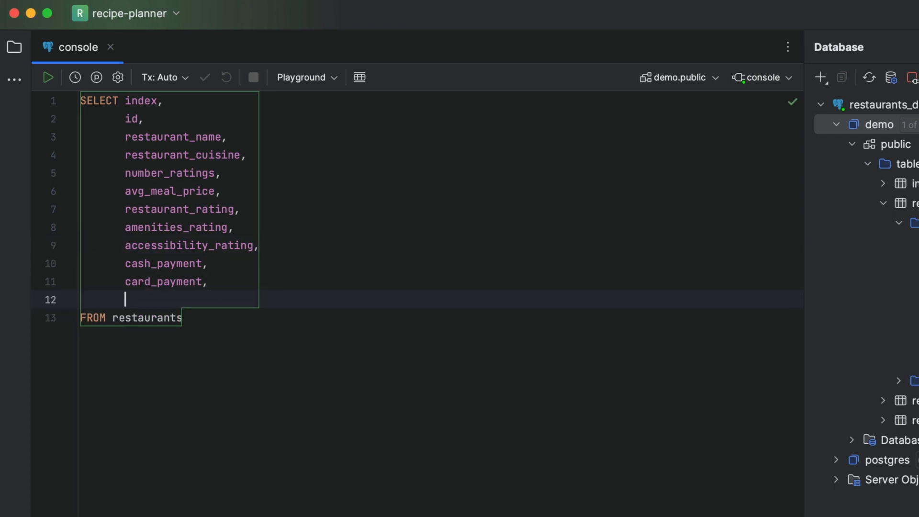
{"action": "type", "text": "opening_hour"}
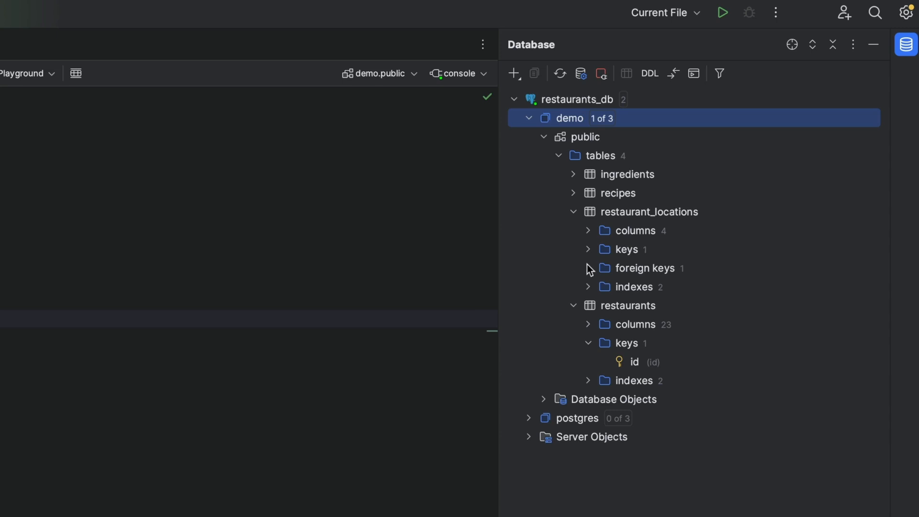
Step: Join restaurant_locations as rl on restaurant id and qualify columns with restaurants
{"action": "left_click", "coordinate": [588, 268]}
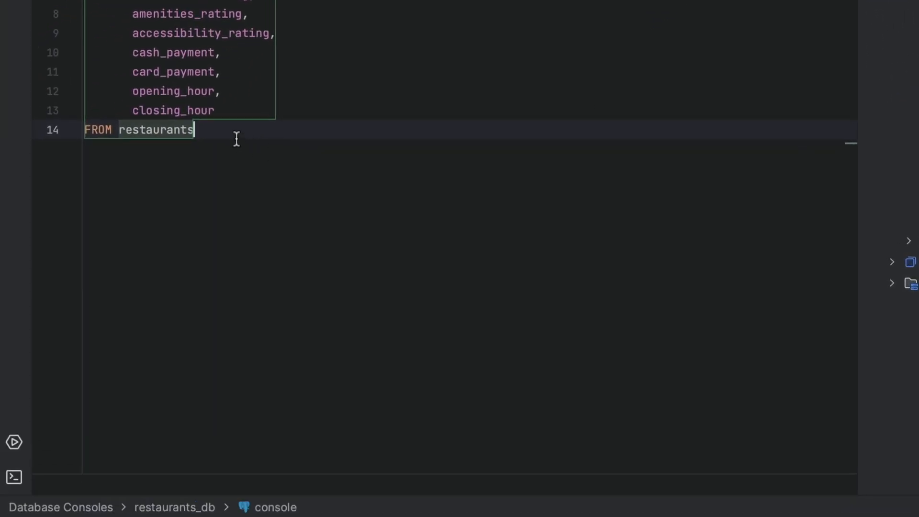
{"action": "type", "text": "JOIN public.restaur"}
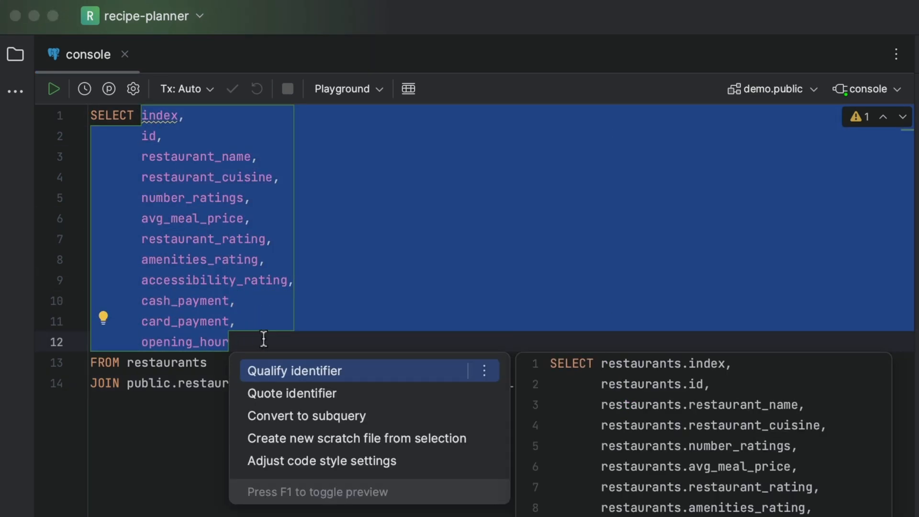
{"action": "left_click", "coordinate": [295, 370]}
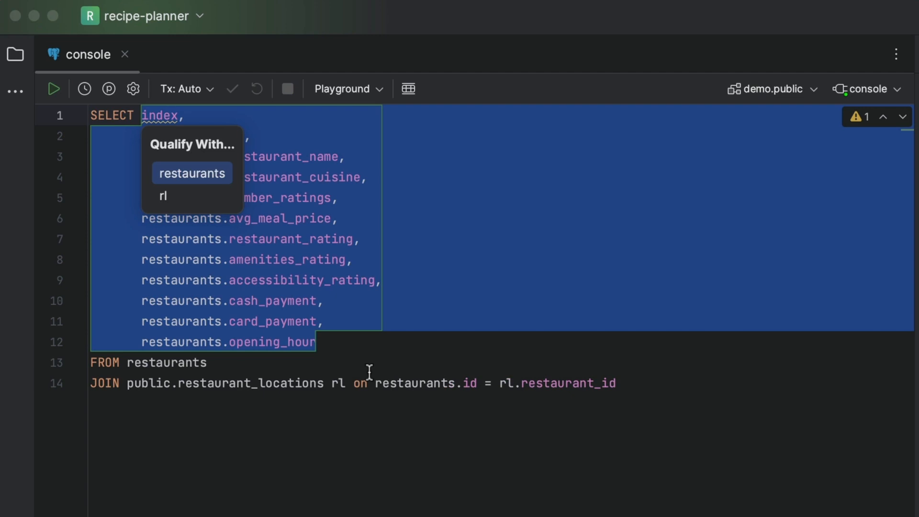
{"action": "left_click", "coordinate": [192, 173]}
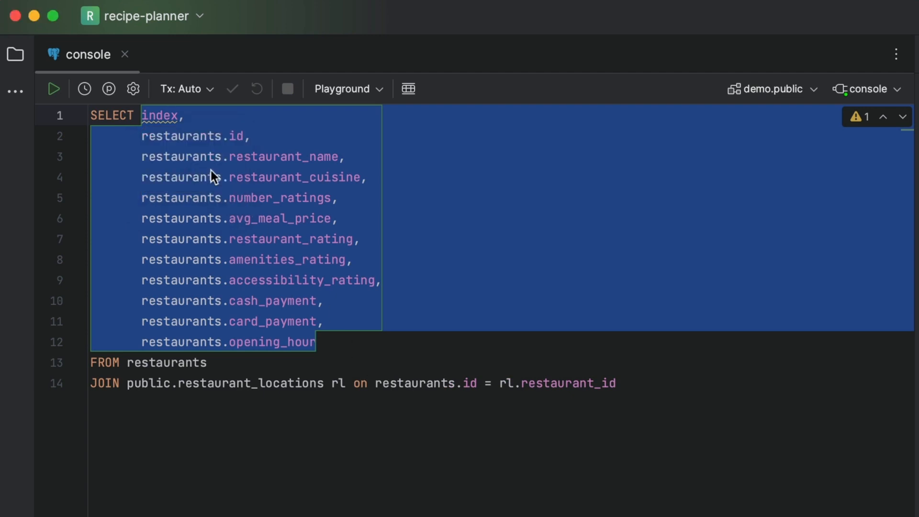
{"action": "type", "text": "restaurants."}
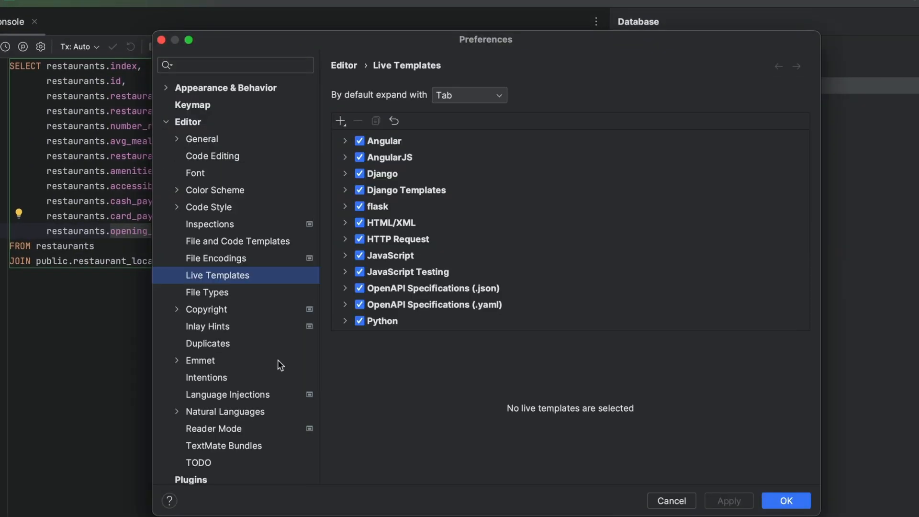
Step: Add the desc_cont SQL live template for count, mean, median, min, max and insert it
{"action": "scroll", "scroll_direction": "down", "scroll_amount": 3}
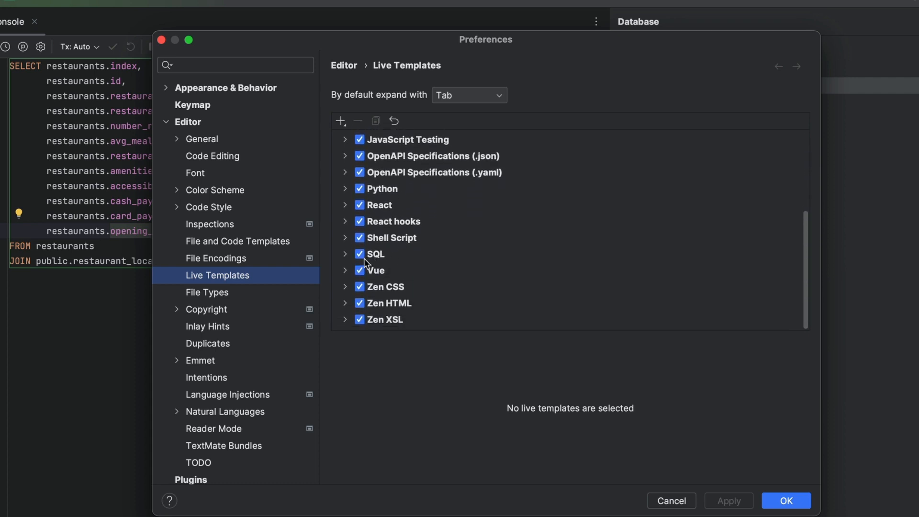
{"action": "left_click", "coordinate": [363, 254]}
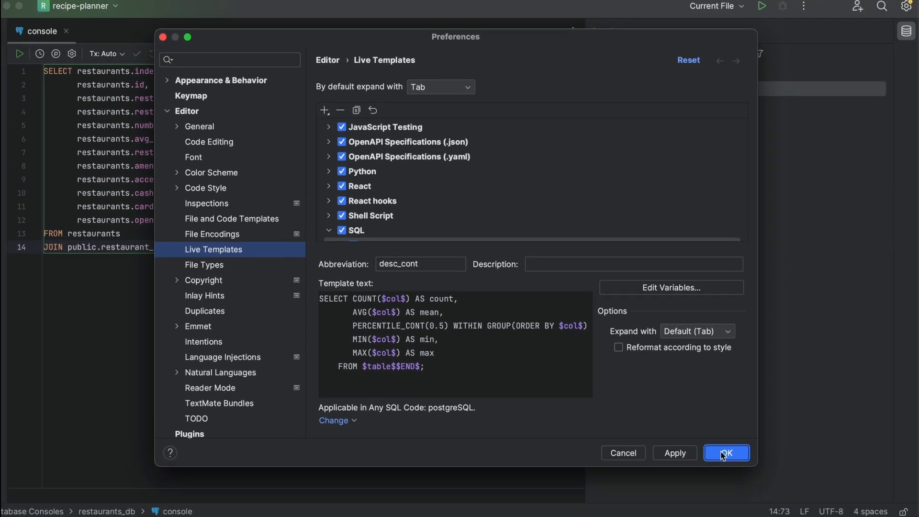
{"action": "left_click", "coordinate": [726, 453]}
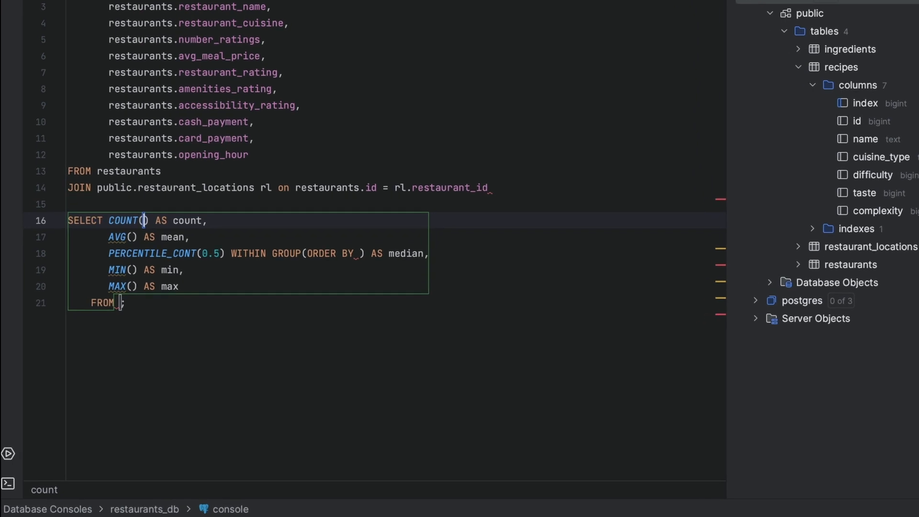
{"action": "type", "text": "avg_"}
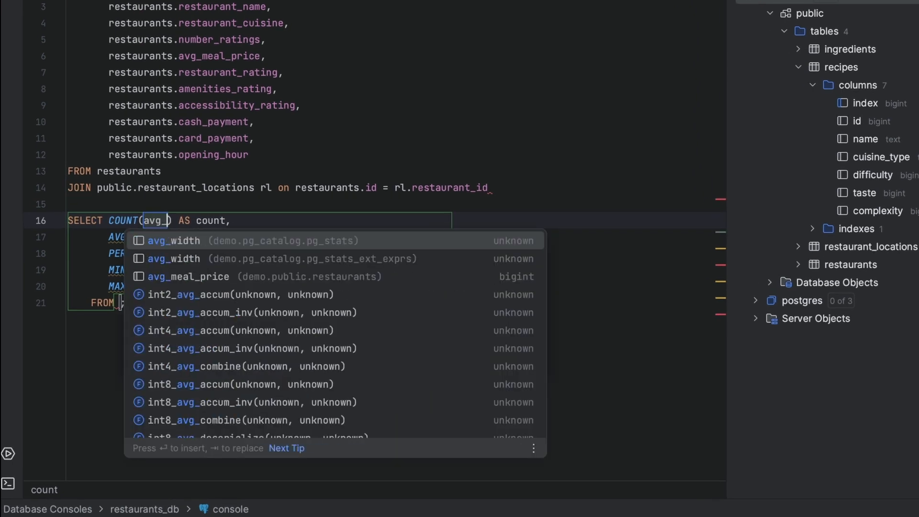